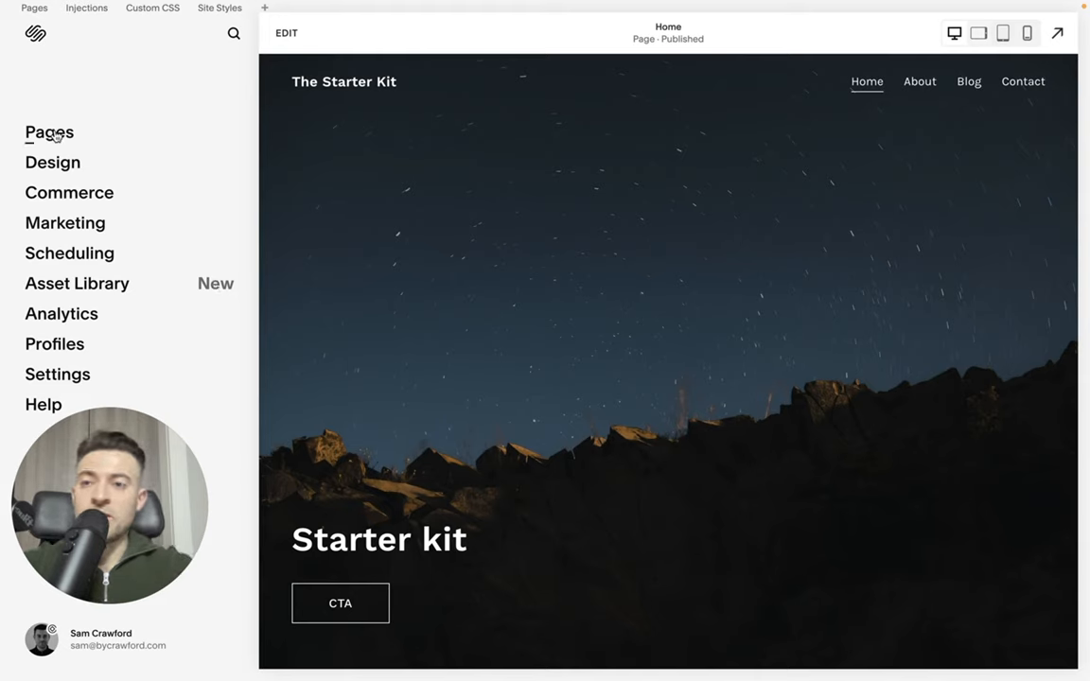
Add a blog collection page to Main Navigation, pick a layout, and name it Resources.
{"action": "left_click", "coordinate": [49, 131]}
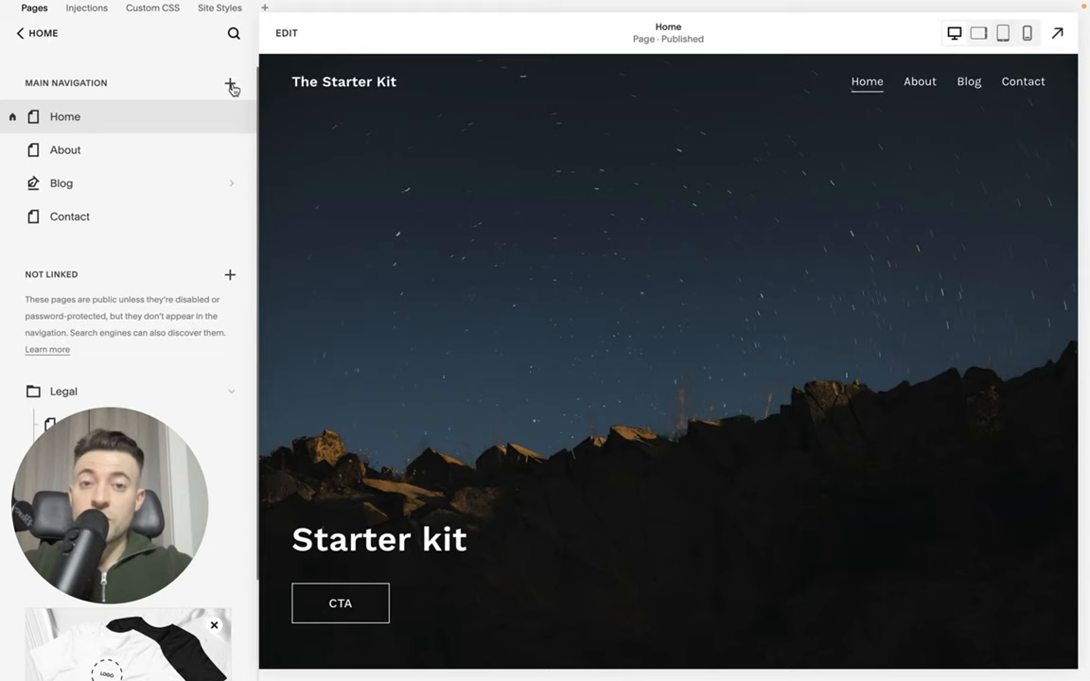
{"action": "left_click", "coordinate": [229, 83]}
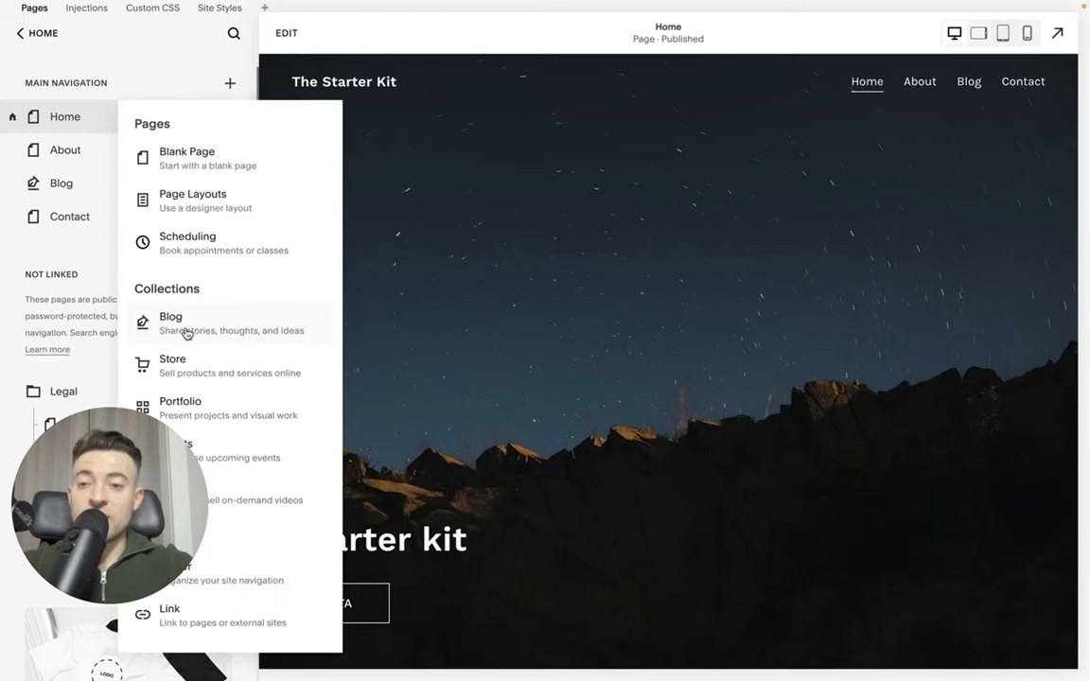
{"action": "left_click", "coordinate": [170, 322]}
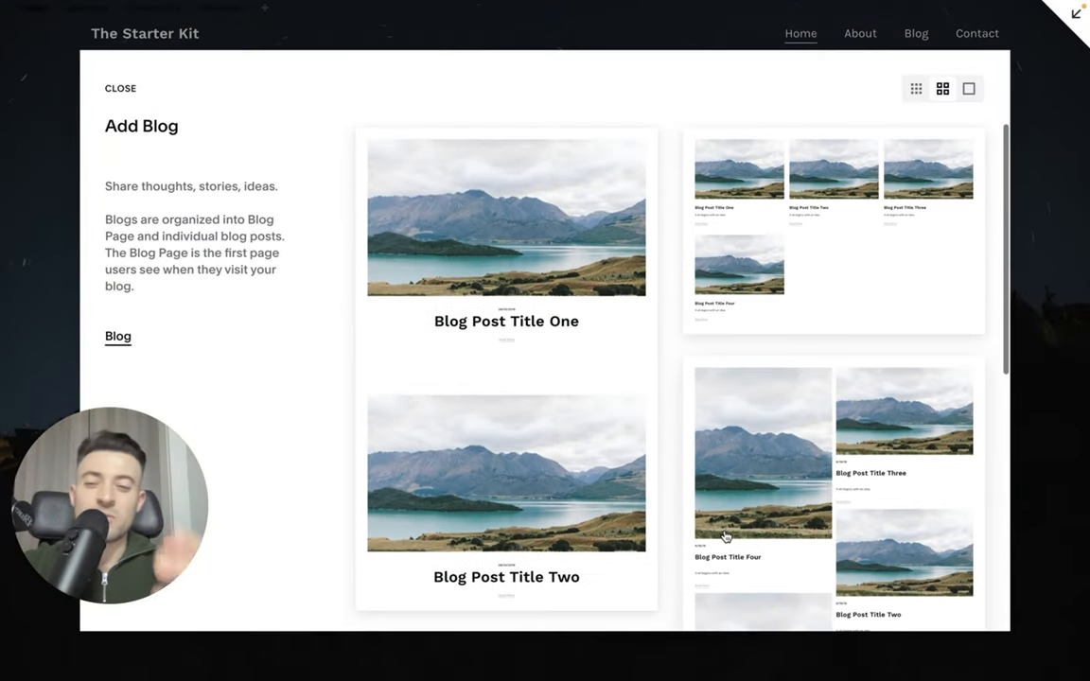
{"action": "left_click", "coordinate": [119, 88]}
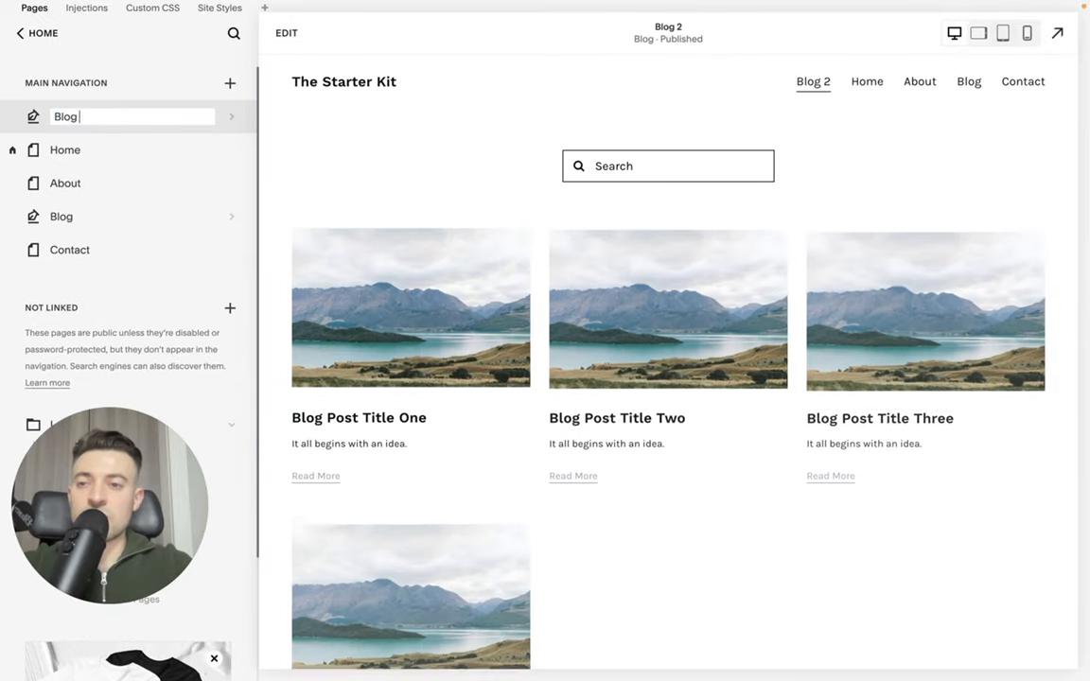
{"action": "type", "text": "Respir"}
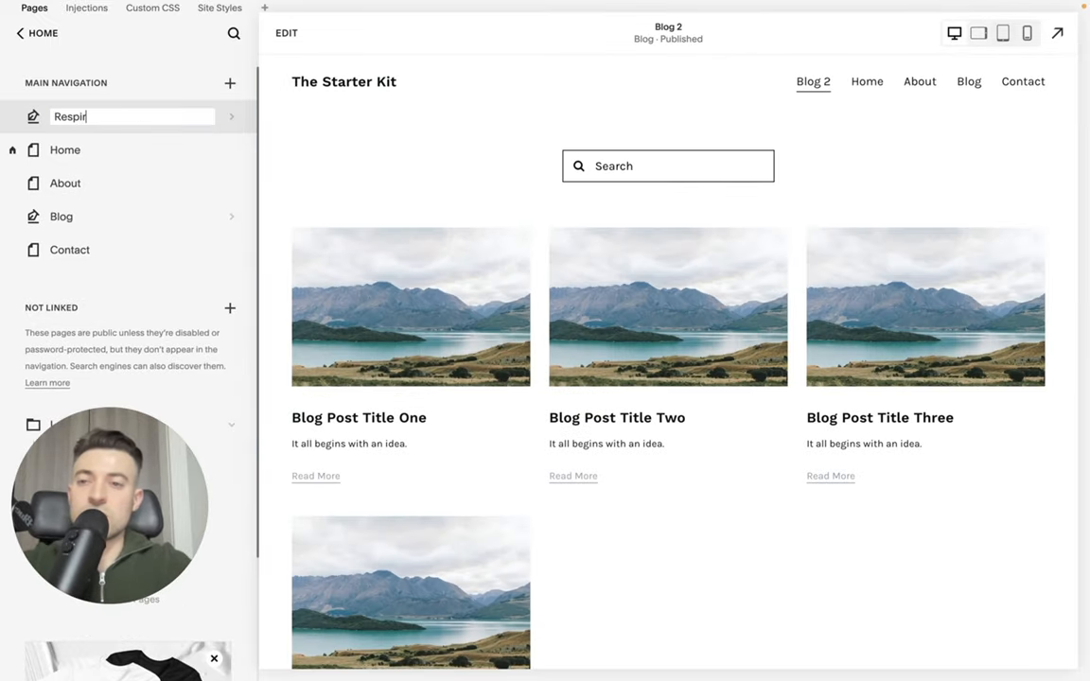
{"action": "type", "text": "Resources"}
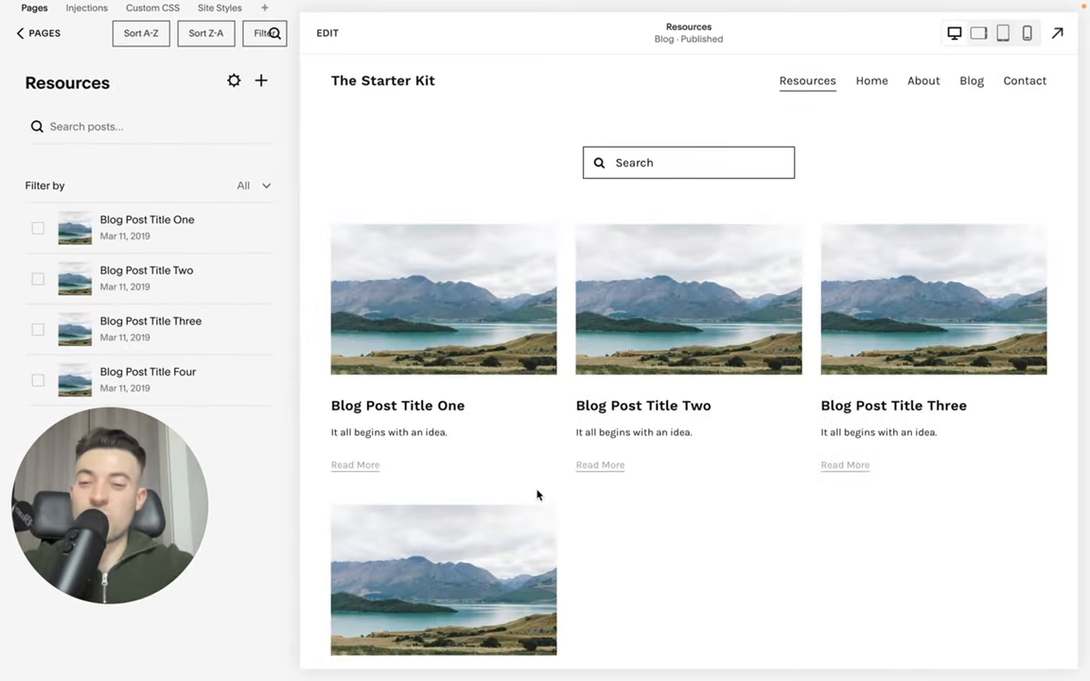
Open Blog Post Title One, then Blog Post Title Two, from the Resources list.
{"action": "left_click", "coordinate": [395, 405]}
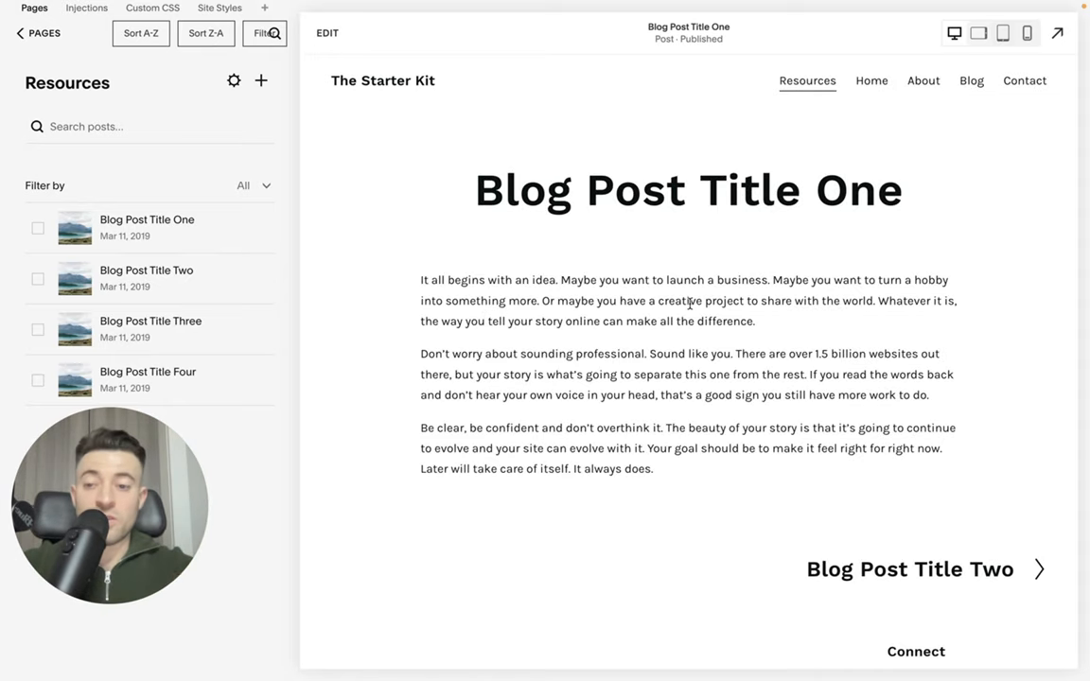
{"action": "mouse_move", "coordinate": [946, 576]}
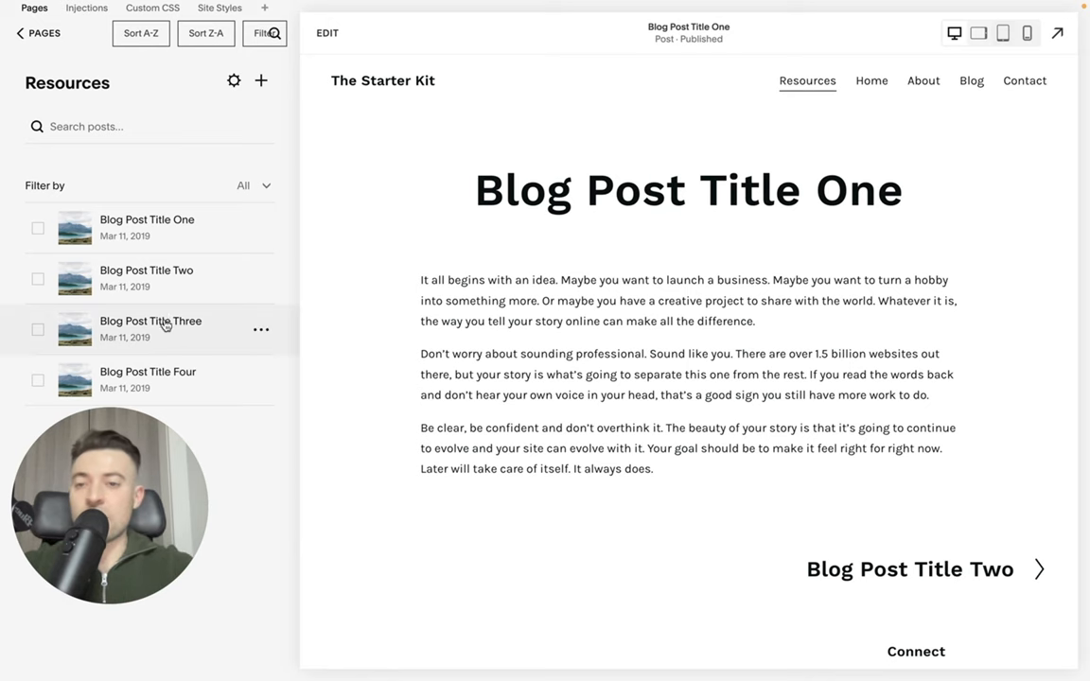
{"action": "left_click", "coordinate": [147, 270]}
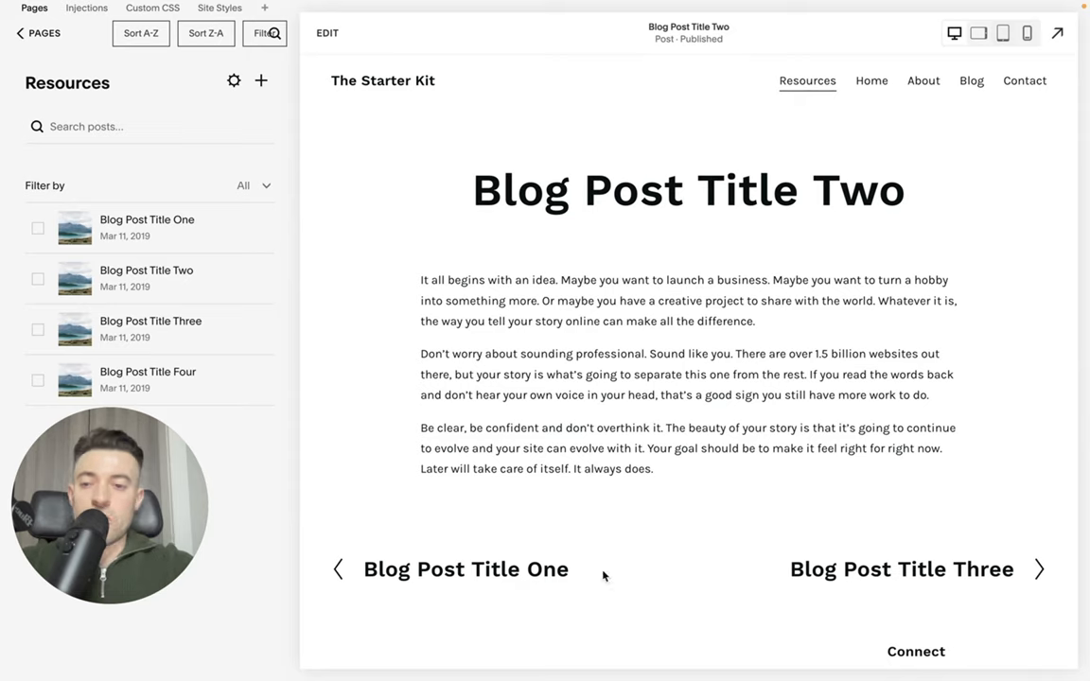
{"action": "mouse_move", "coordinate": [795, 615]}
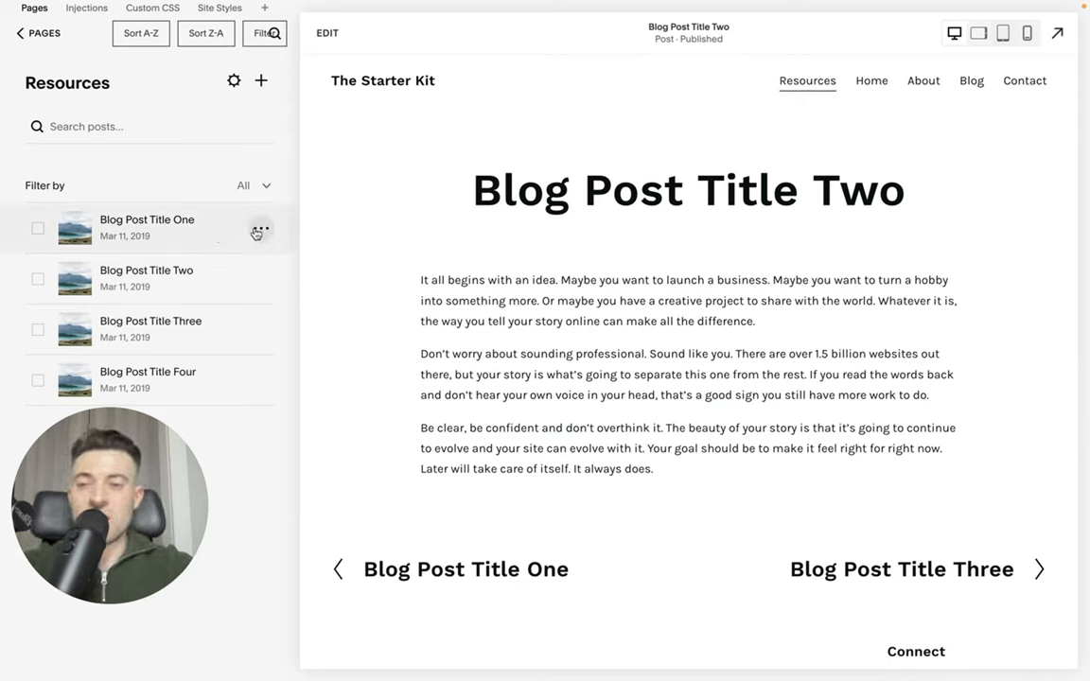
Edit Blog Post Title One so its title text repeats, and save the change.
{"action": "left_click", "coordinate": [326, 33]}
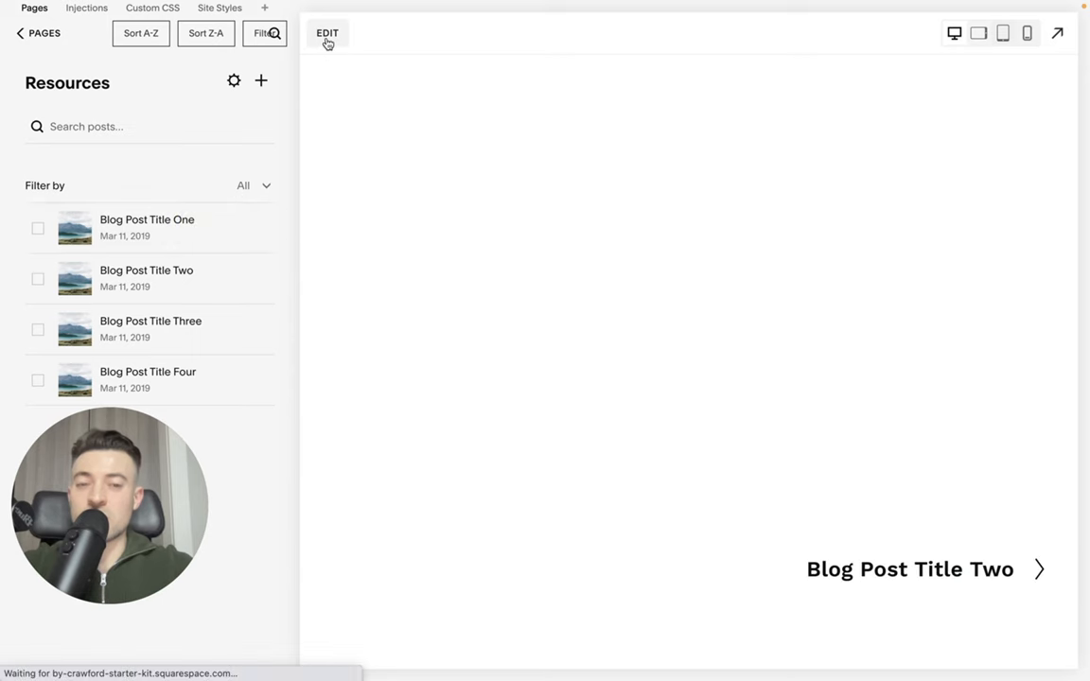
{"action": "left_click", "coordinate": [327, 33]}
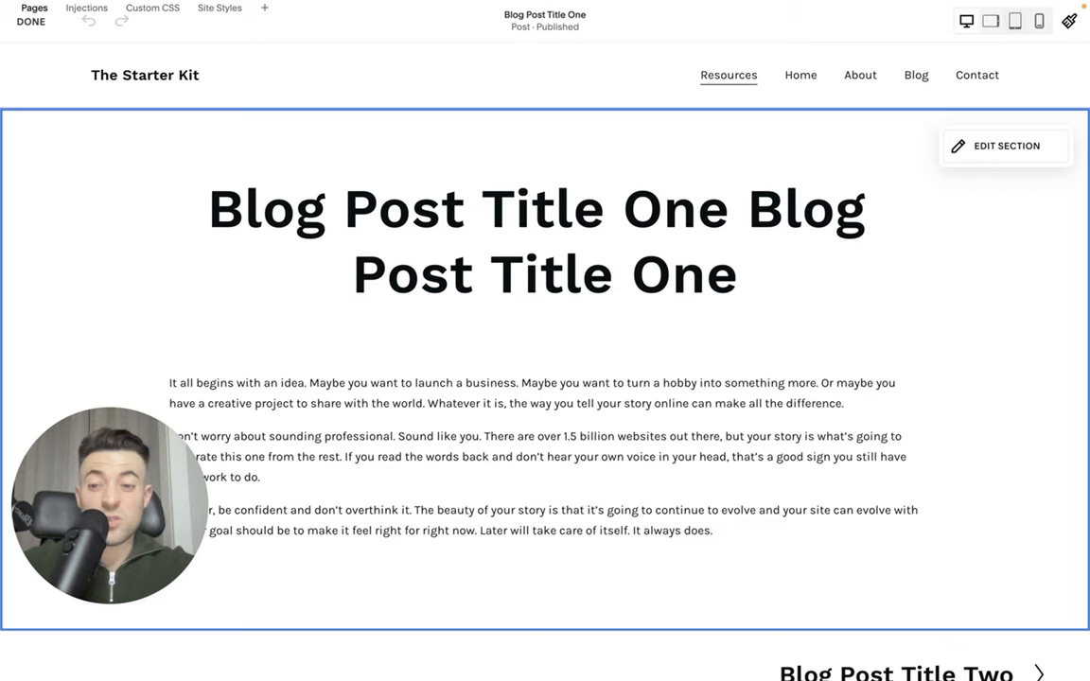
{"action": "left_click", "coordinate": [31, 20]}
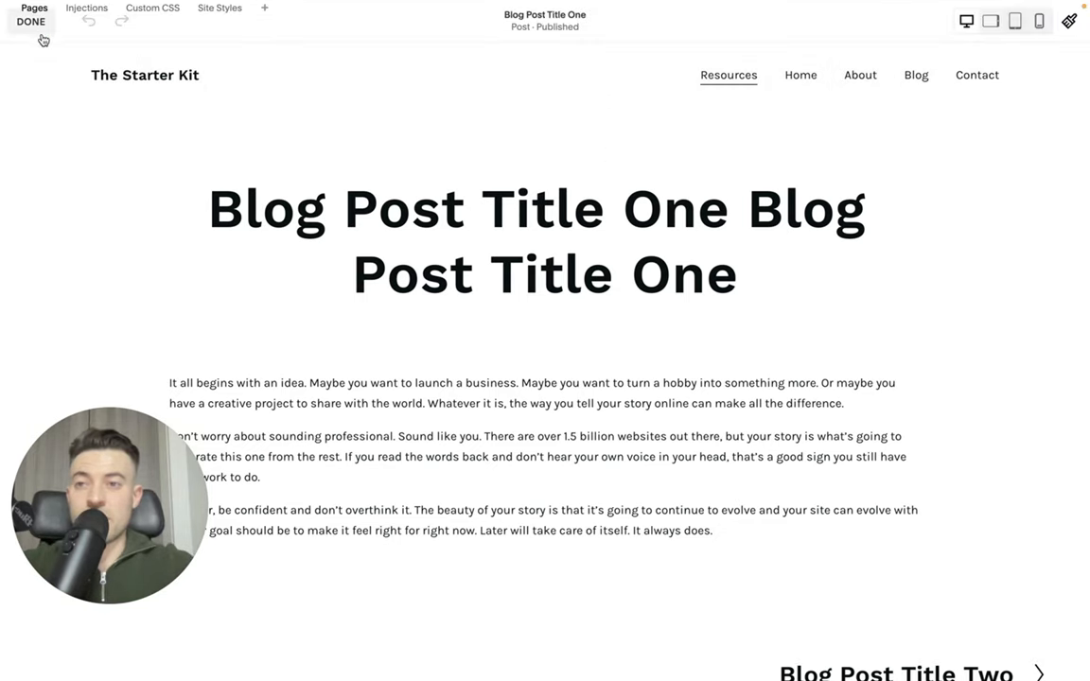
{"action": "left_click", "coordinate": [33, 8]}
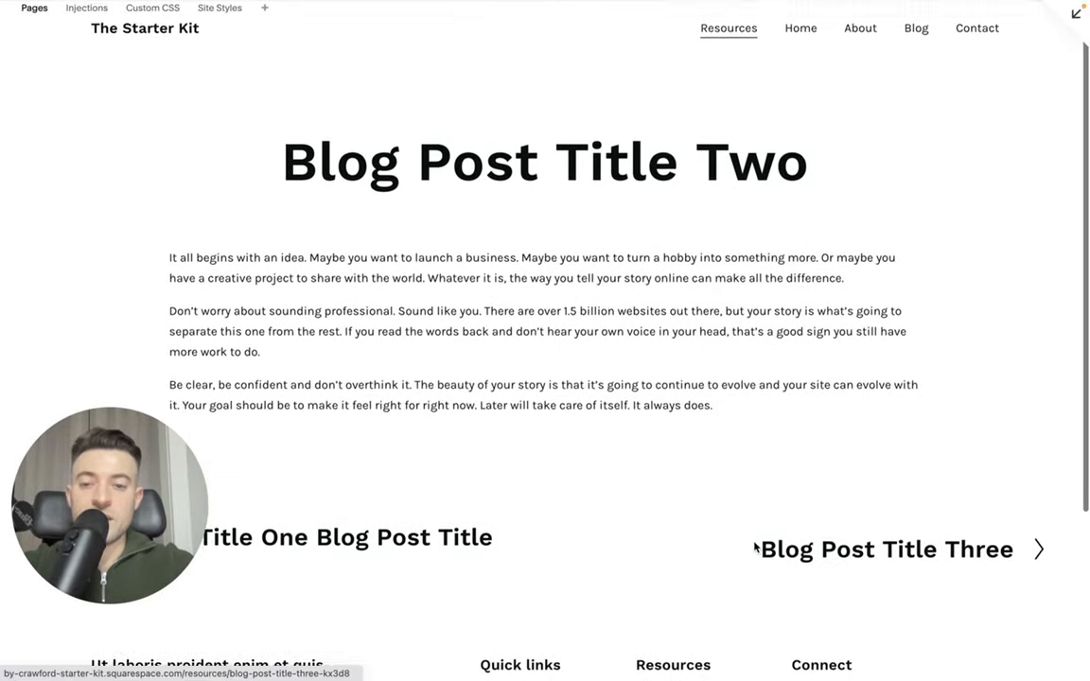
{"action": "scroll", "scroll_direction": "down", "scroll_amount": 3}
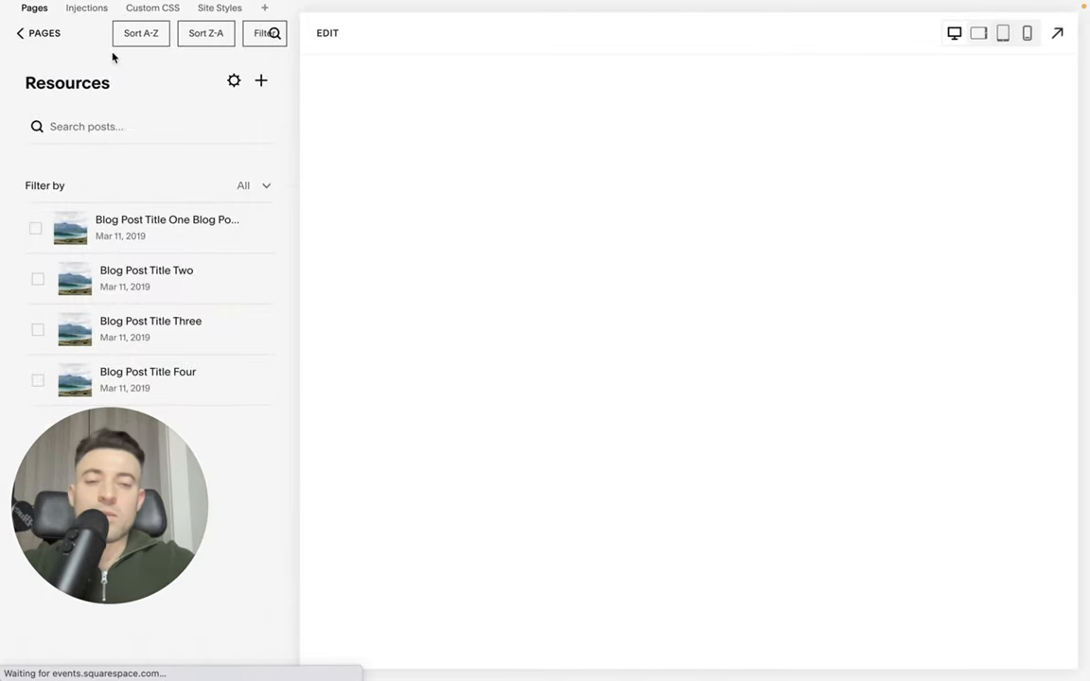
Open the full-page preview of the post and scroll down the page.
{"action": "left_click", "coordinate": [167, 219]}
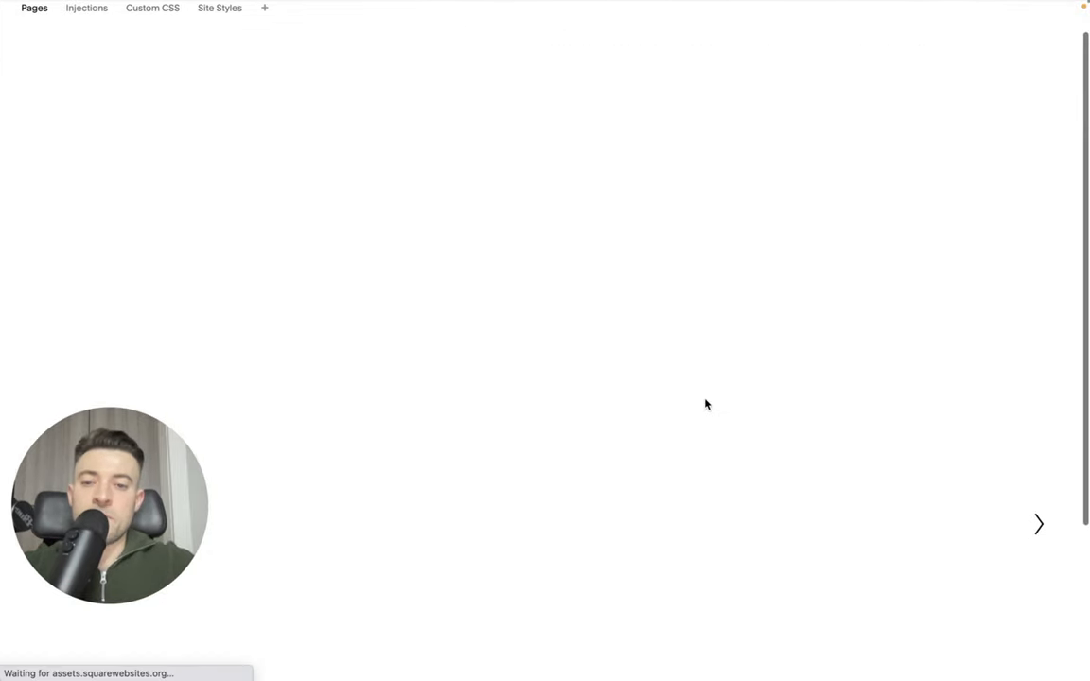
{"action": "scroll", "scroll_direction": "down", "scroll_amount": 3}
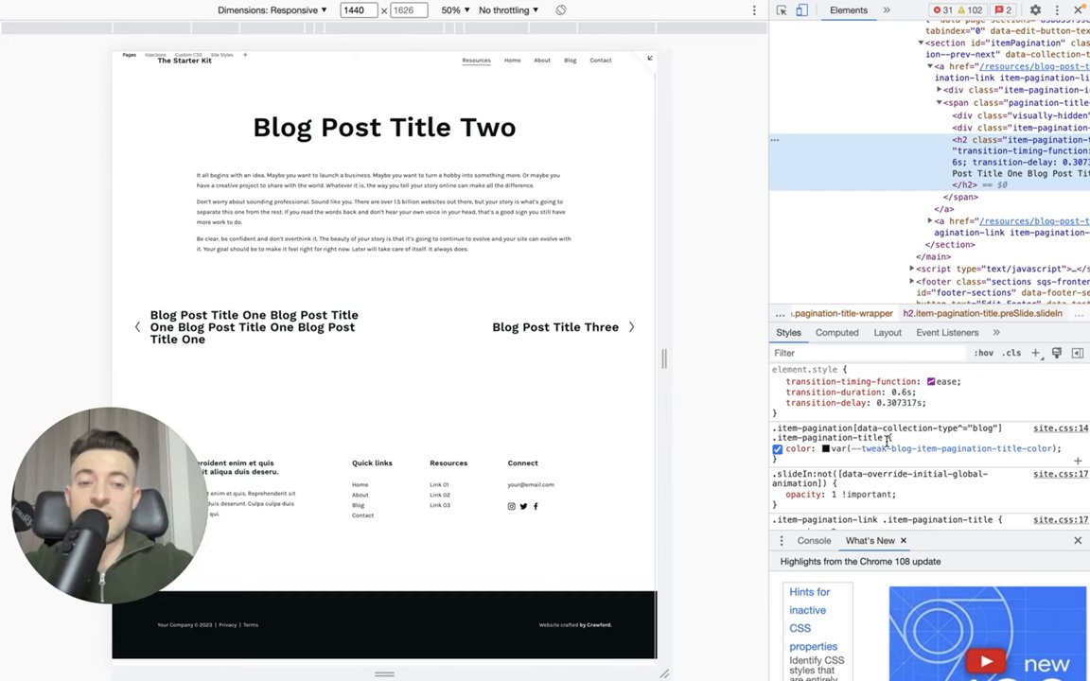
{"action": "mouse_move", "coordinate": [265, 327]}
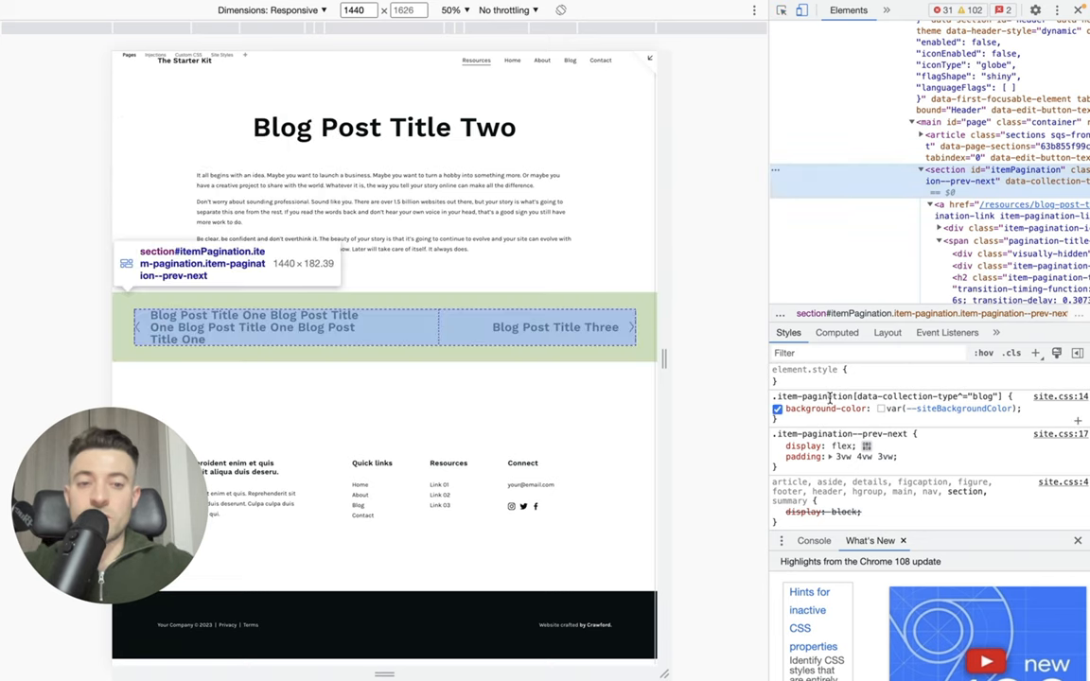
Select the .item-pagination[data-collection-type^="blog"] selector text in the Styles pane.
{"action": "left_click", "coordinate": [778, 409]}
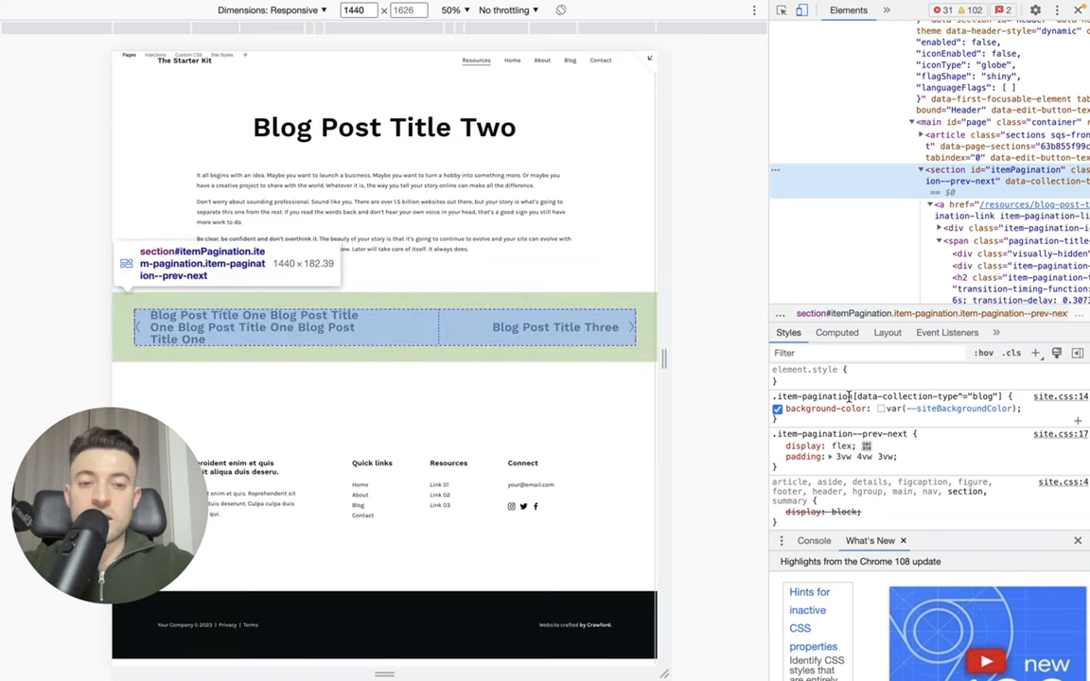
{"action": "left_click", "coordinate": [779, 409]}
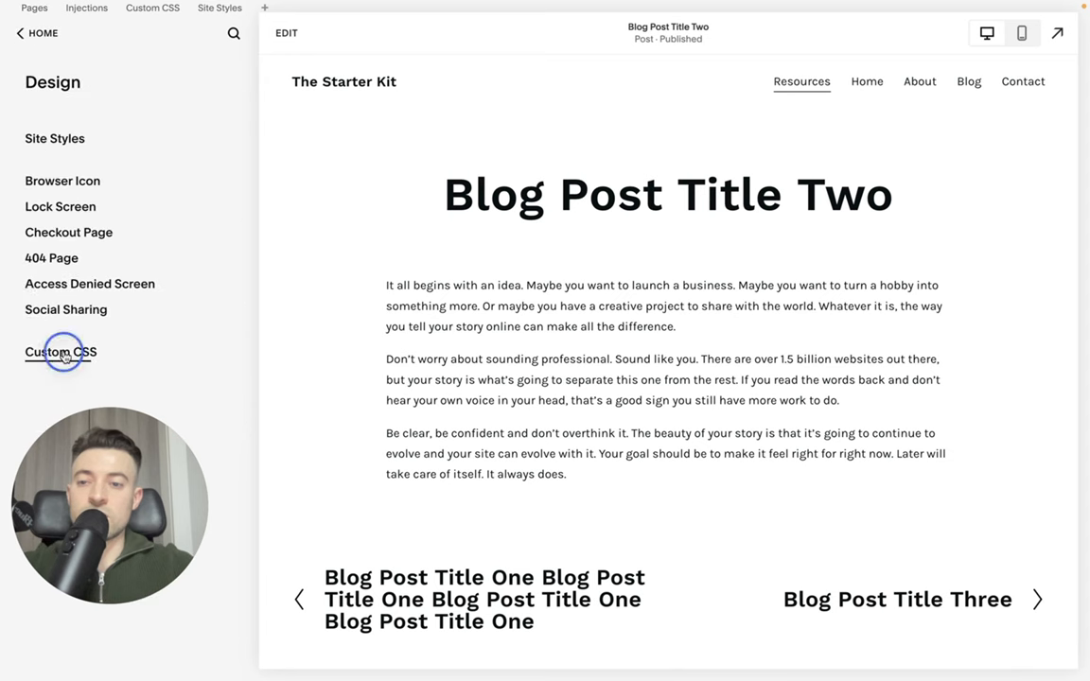
In Custom CSS, add the pagination selector rule with display: none.
{"action": "left_click", "coordinate": [60, 352]}
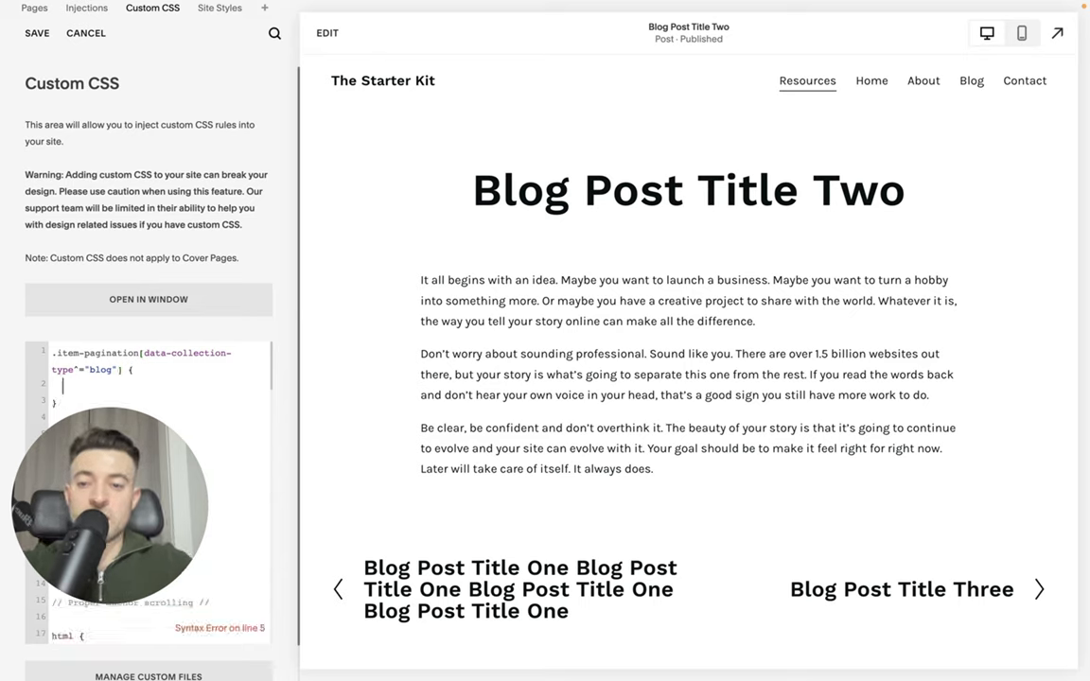
{"action": "scroll", "scroll_direction": "down", "scroll_amount": 3}
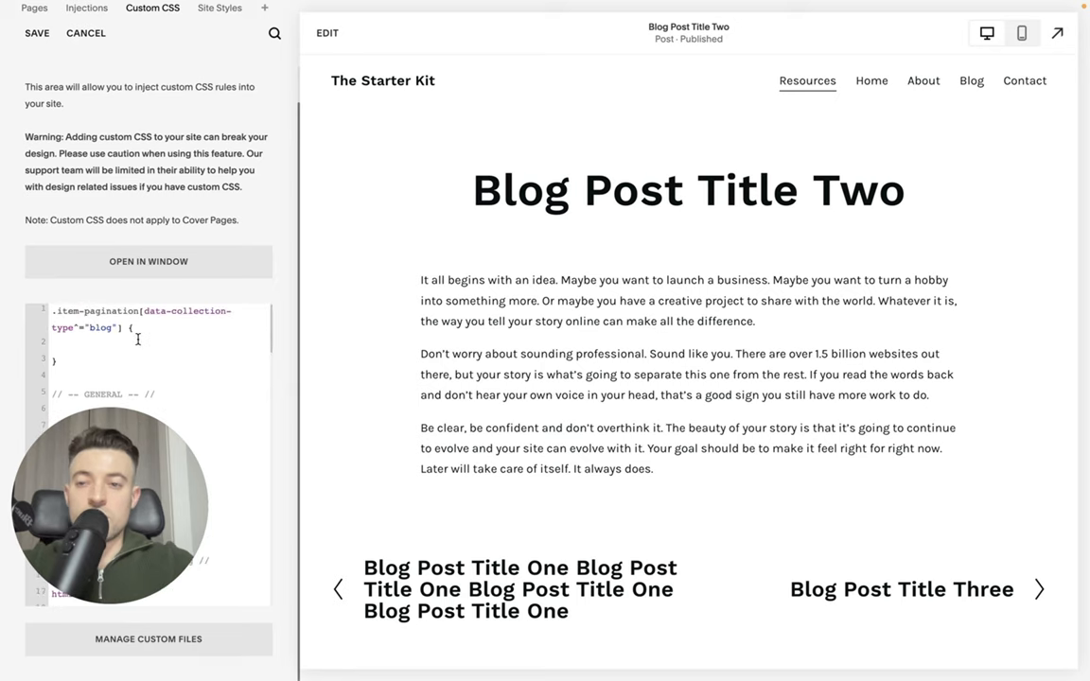
{"action": "type", "text": "display: none;"}
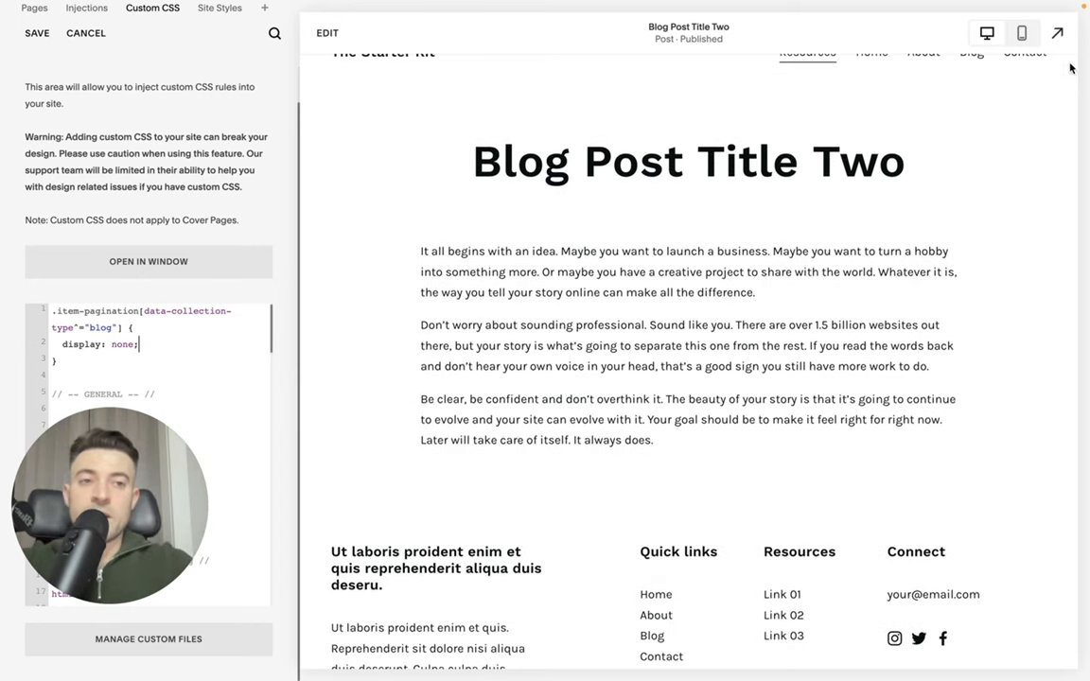
{"action": "left_click", "coordinate": [1072, 28]}
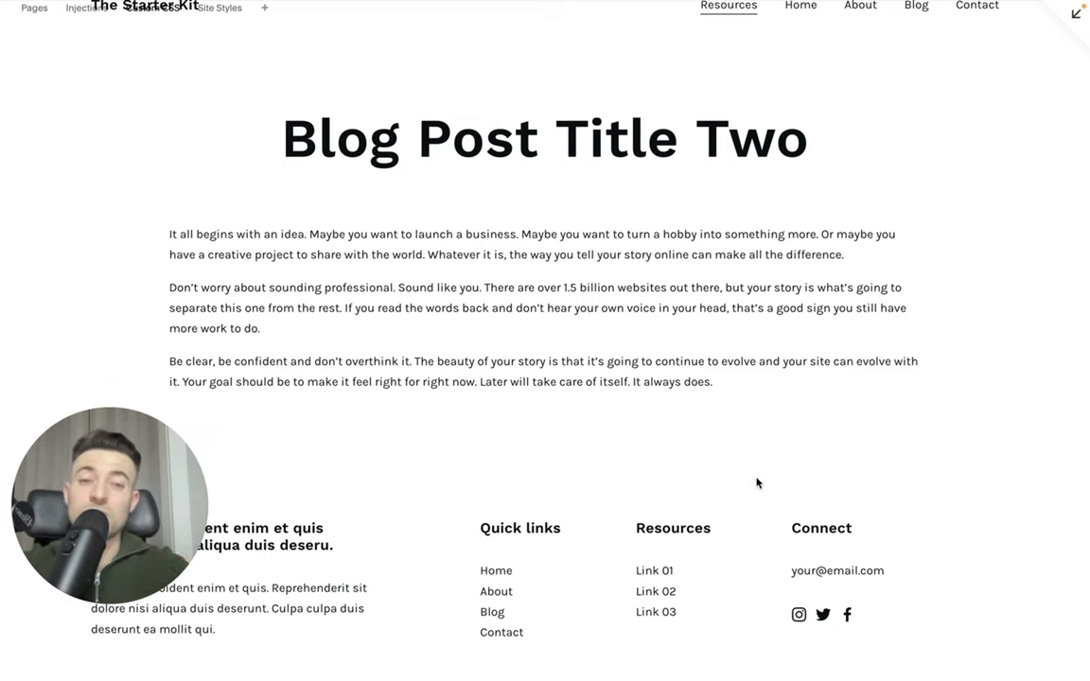
{"action": "mouse_move", "coordinate": [1073, 46]}
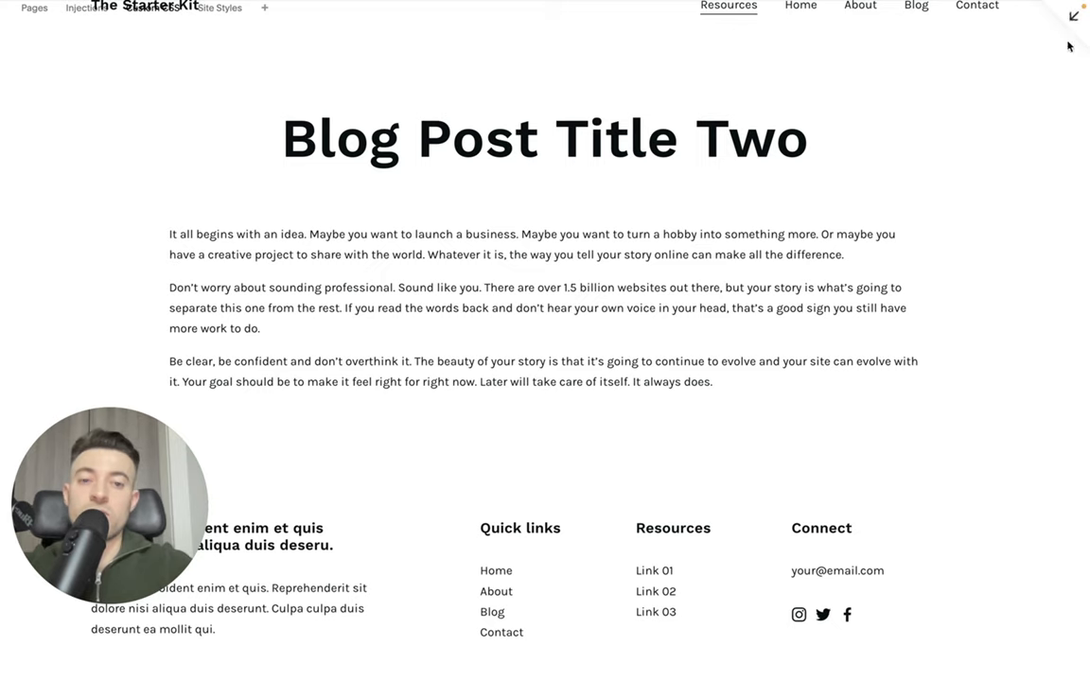
{"action": "mouse_move", "coordinate": [958, 464]}
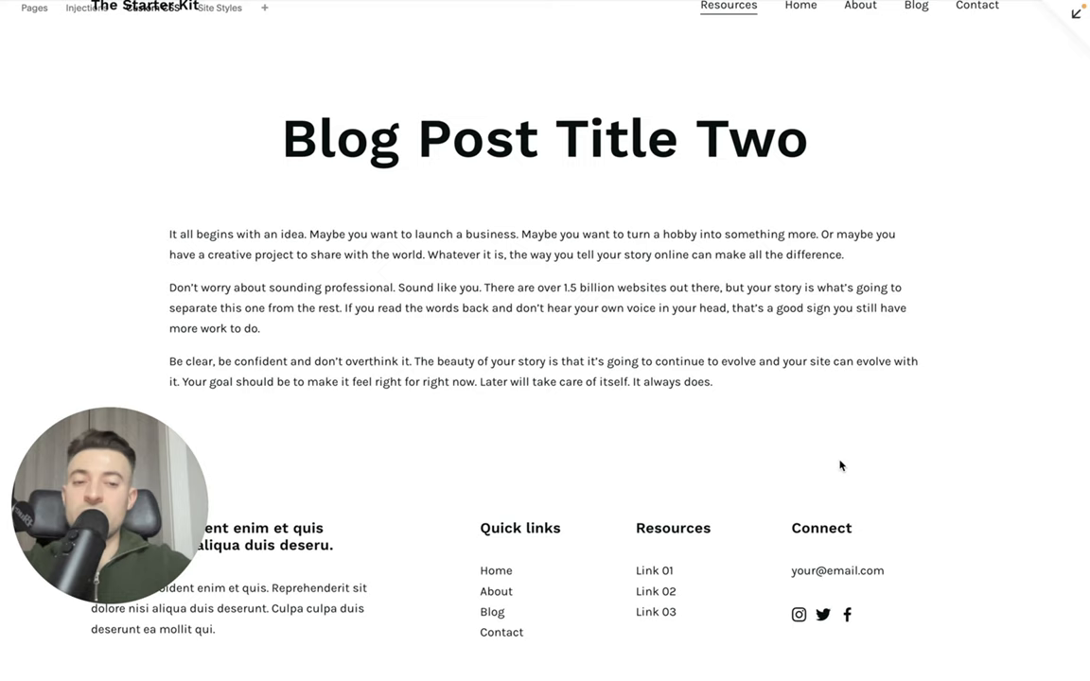
{"action": "mouse_move", "coordinate": [824, 528]}
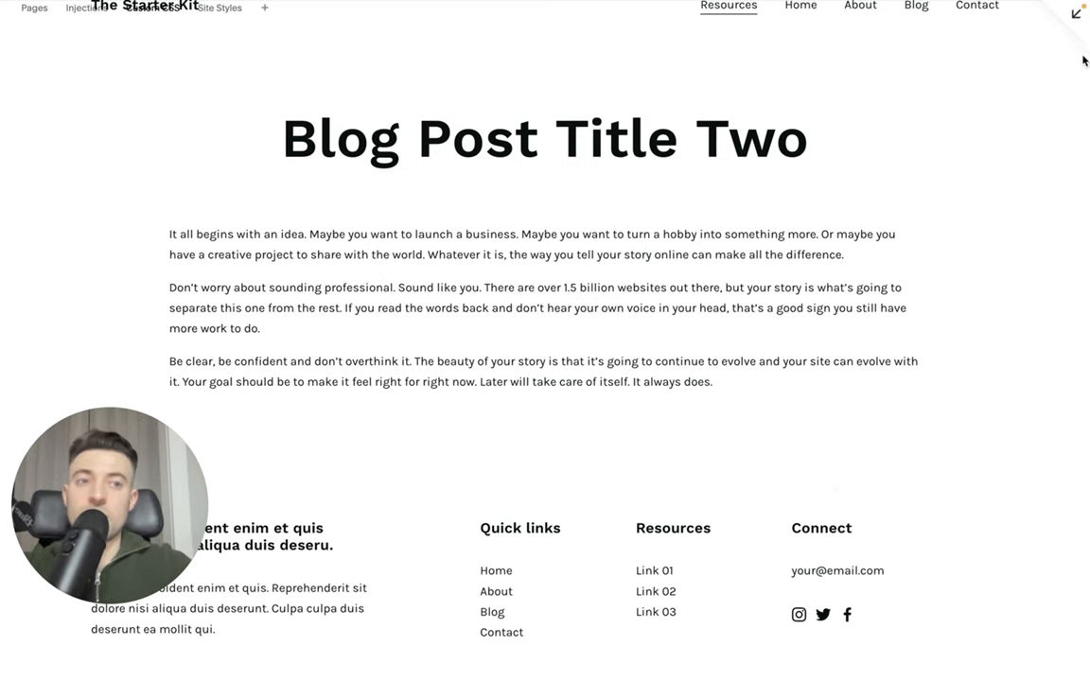
{"action": "left_click", "coordinate": [152, 7]}
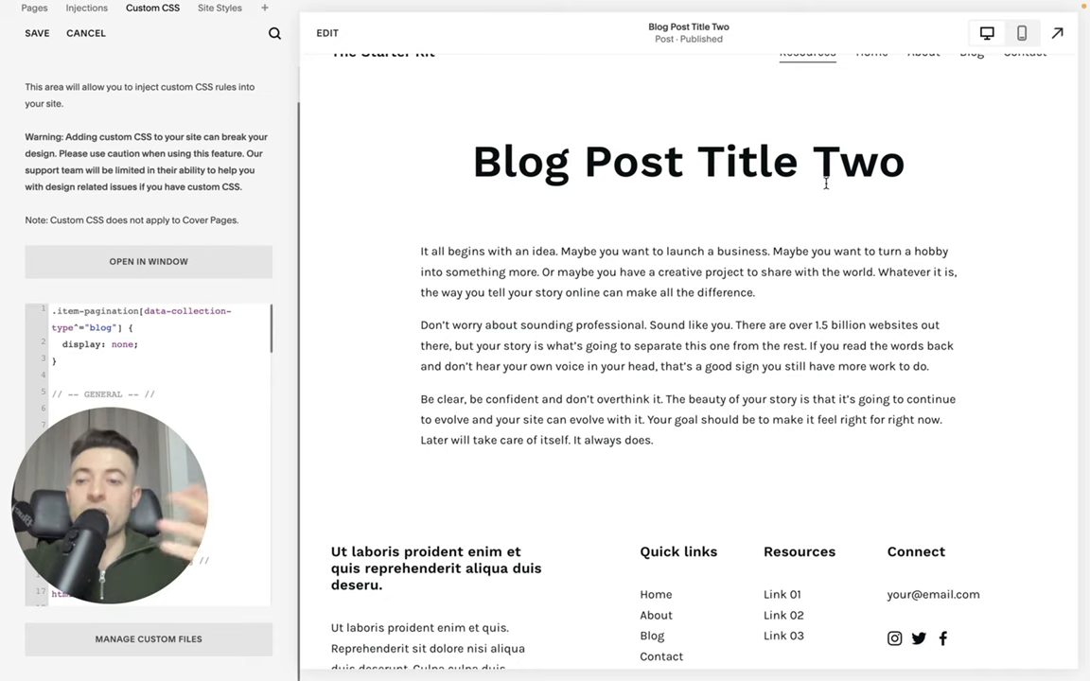